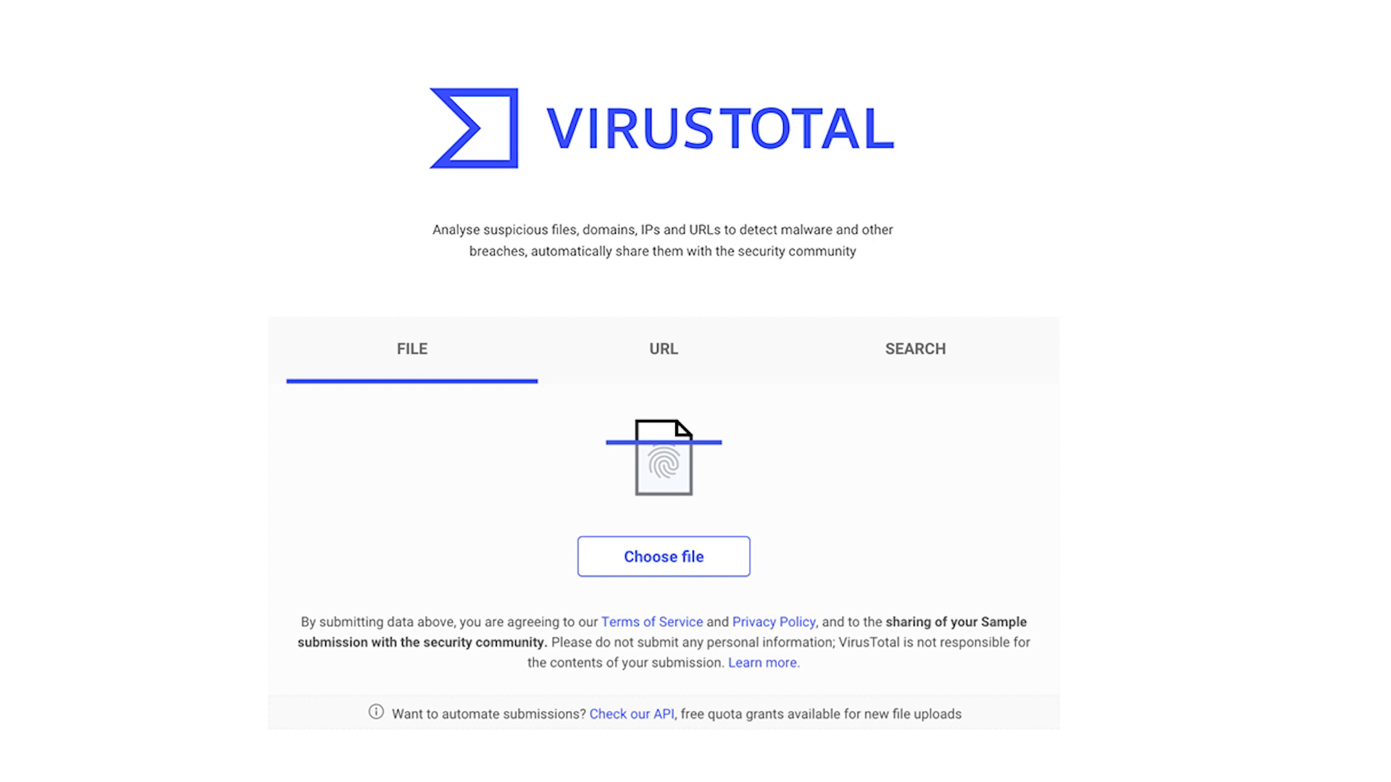
click(660, 350)
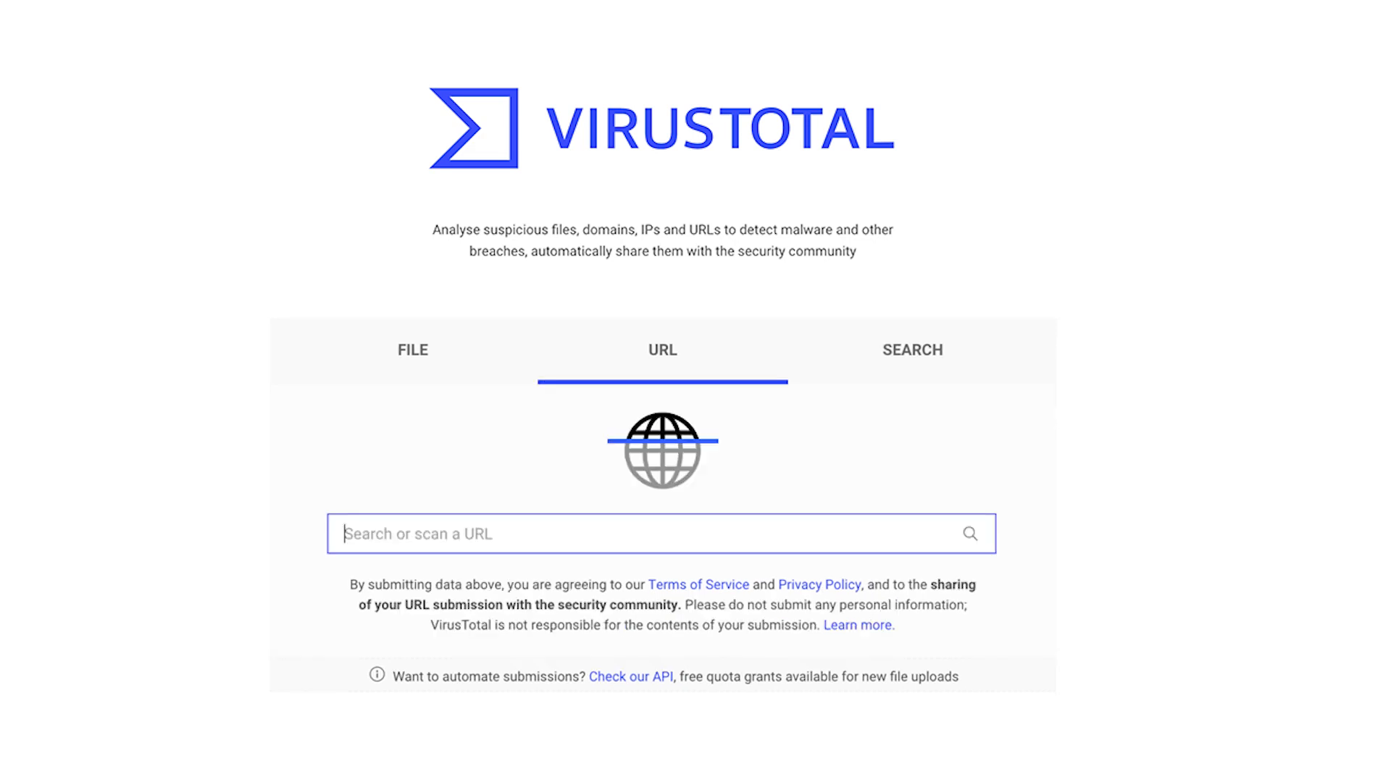
click(912, 349)
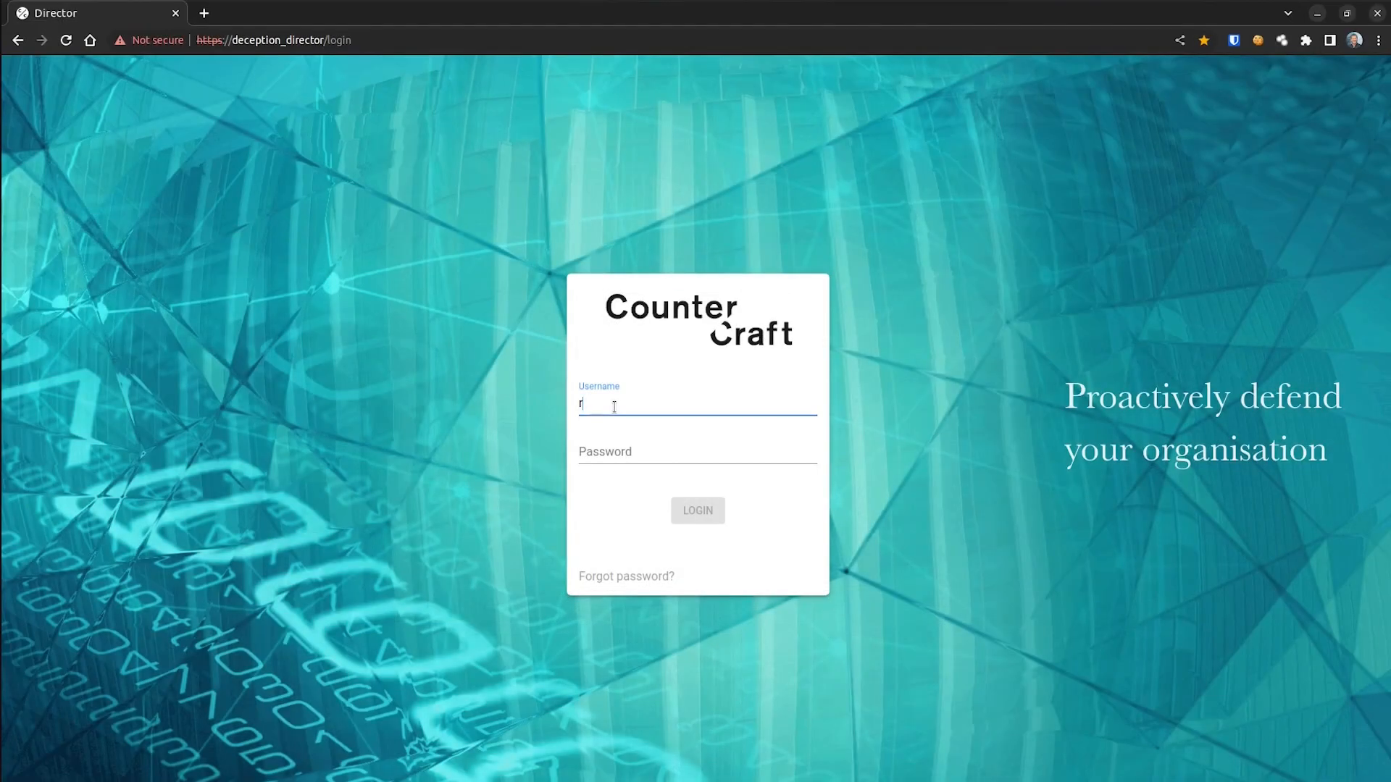
text(rbarrett)
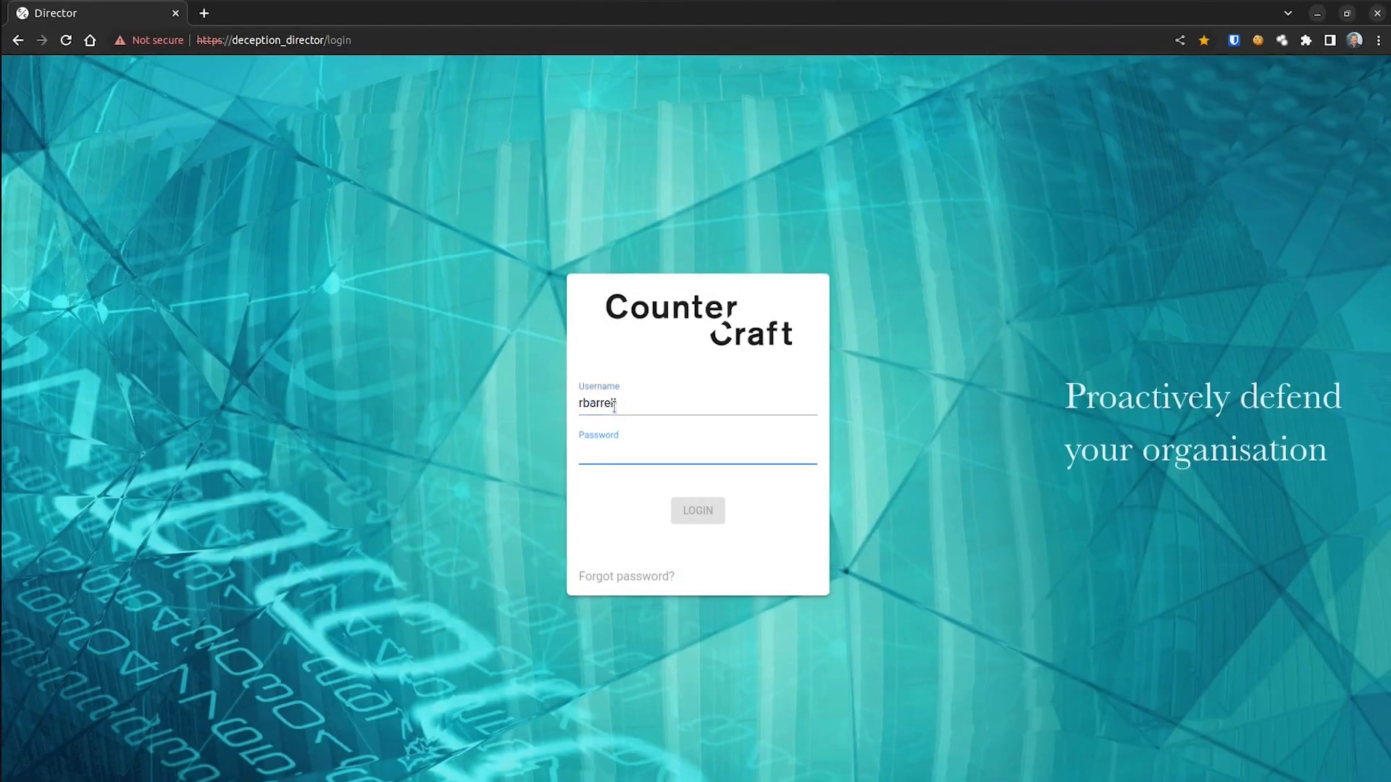
click(697, 510)
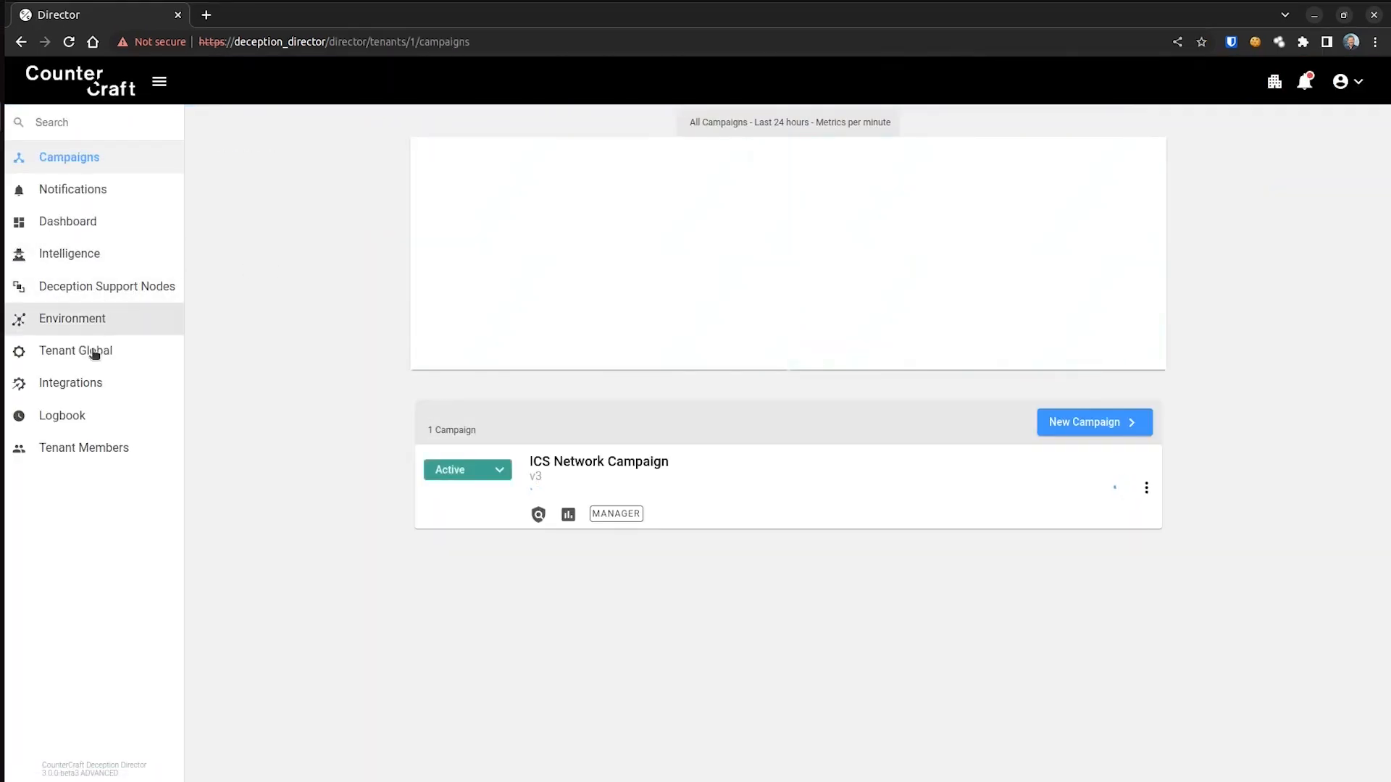
From the Integrations catalogue, start setting up the VirusTotal integration
click(70, 383)
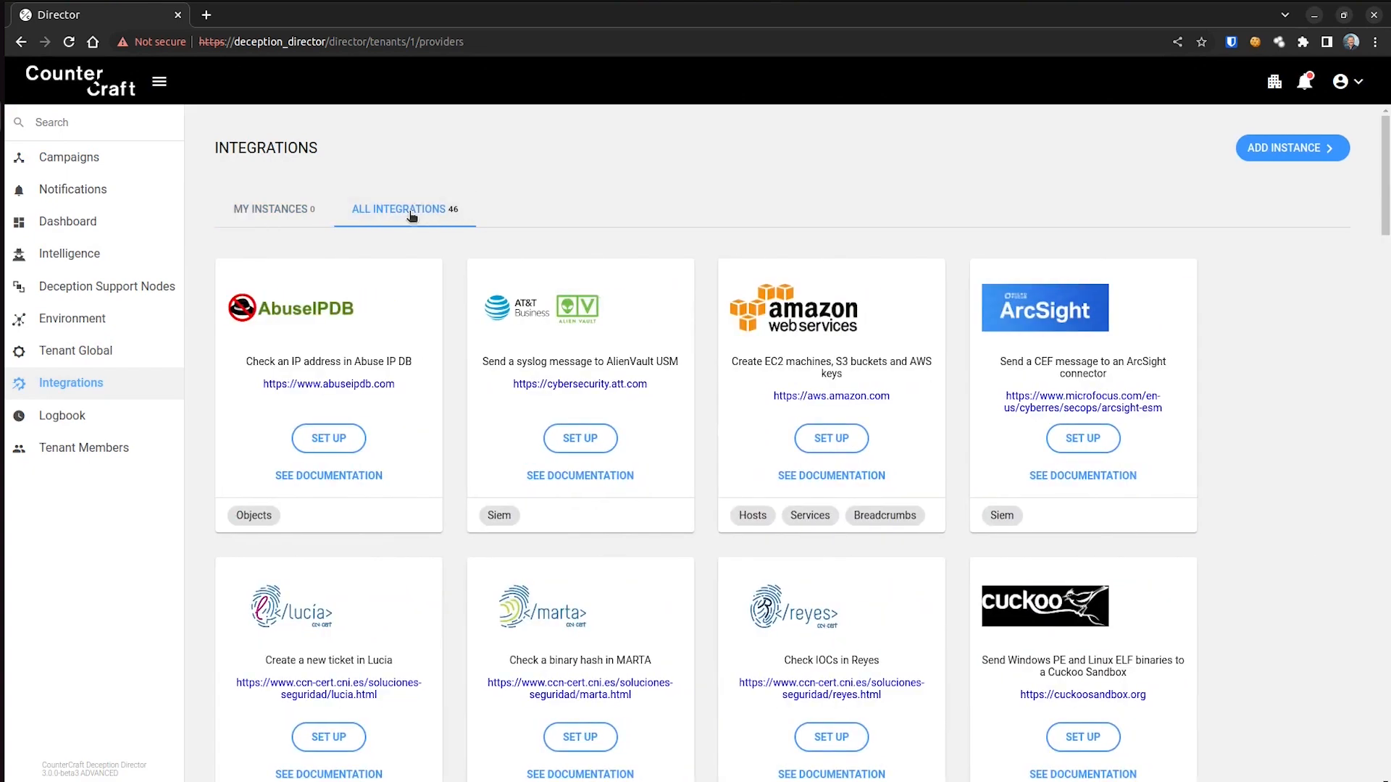
scroll(down, 3)
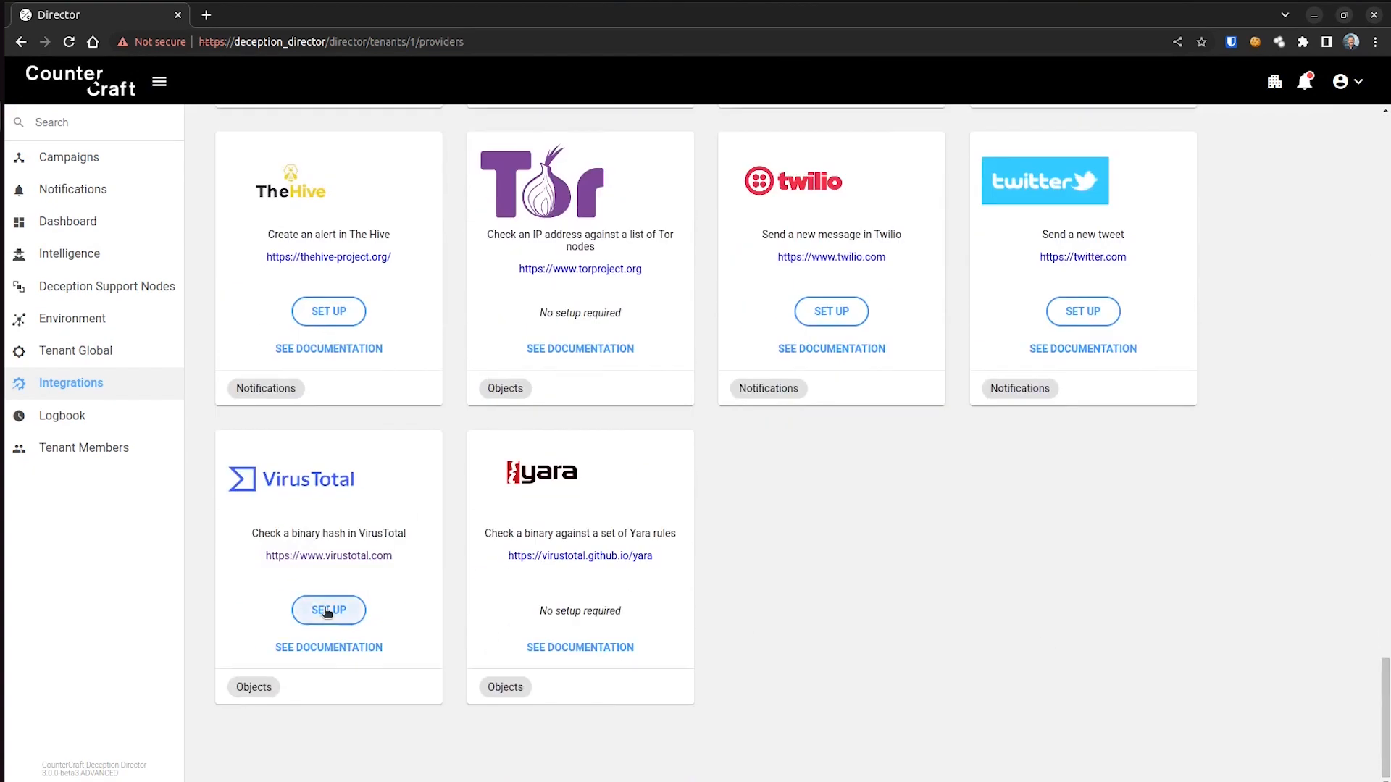
click(328, 610)
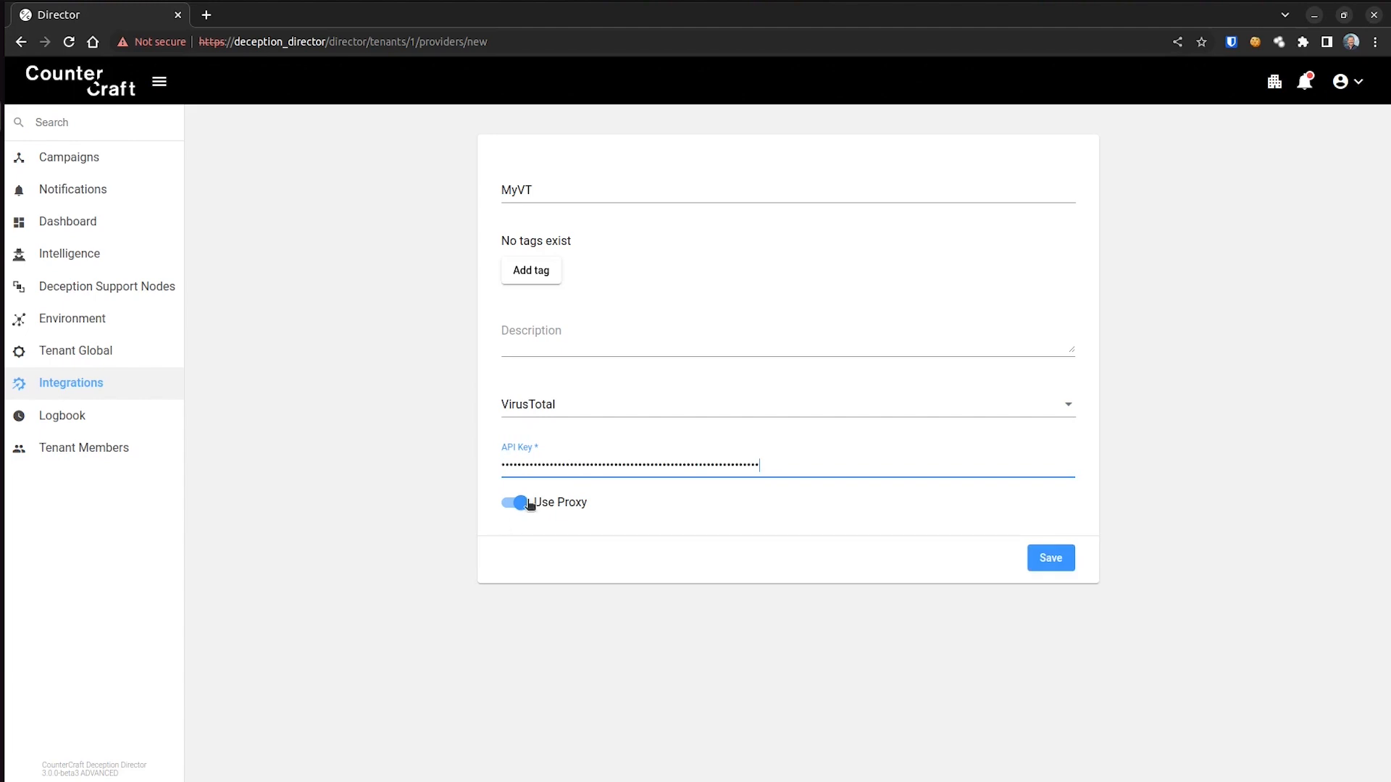
Save the MyVT VirusTotal instance with its API key and proxy use enabled
click(1050, 558)
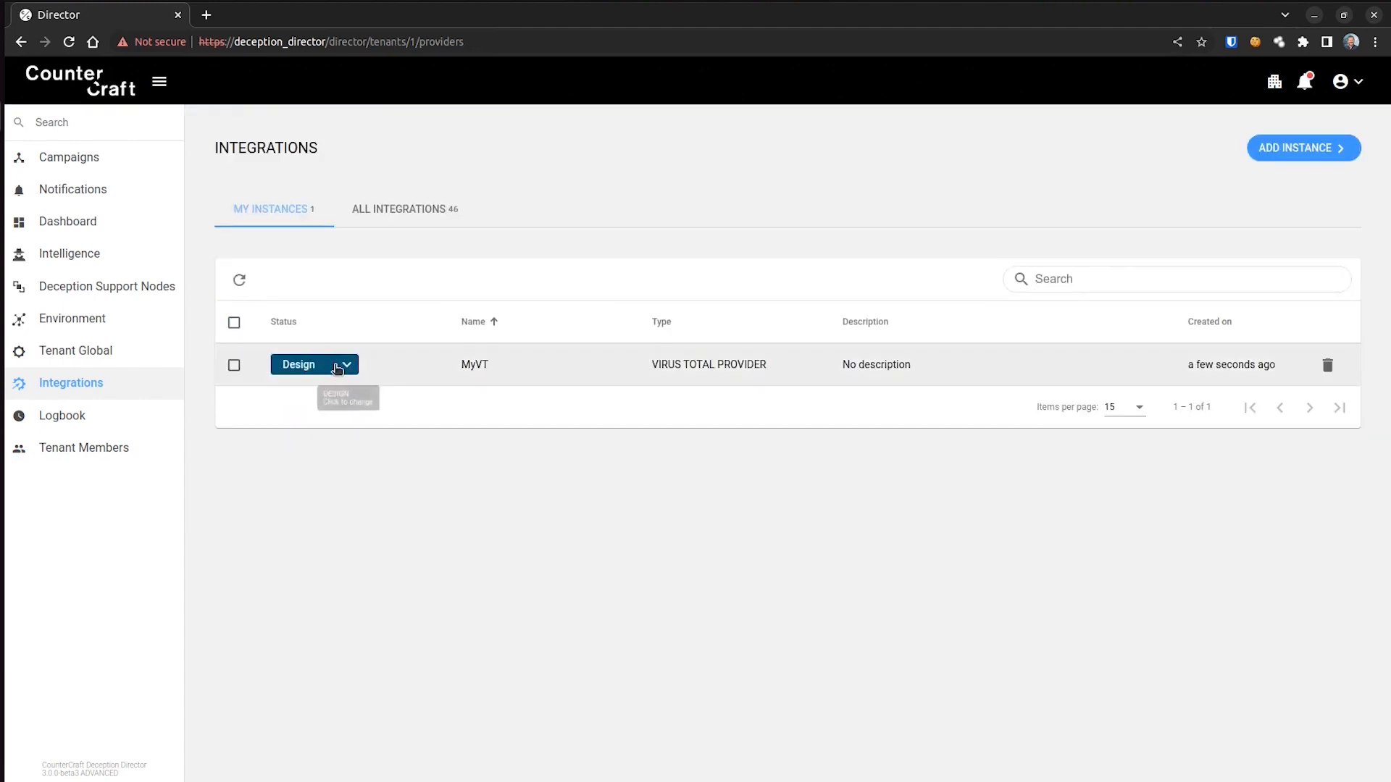
mouse_move(330, 405)
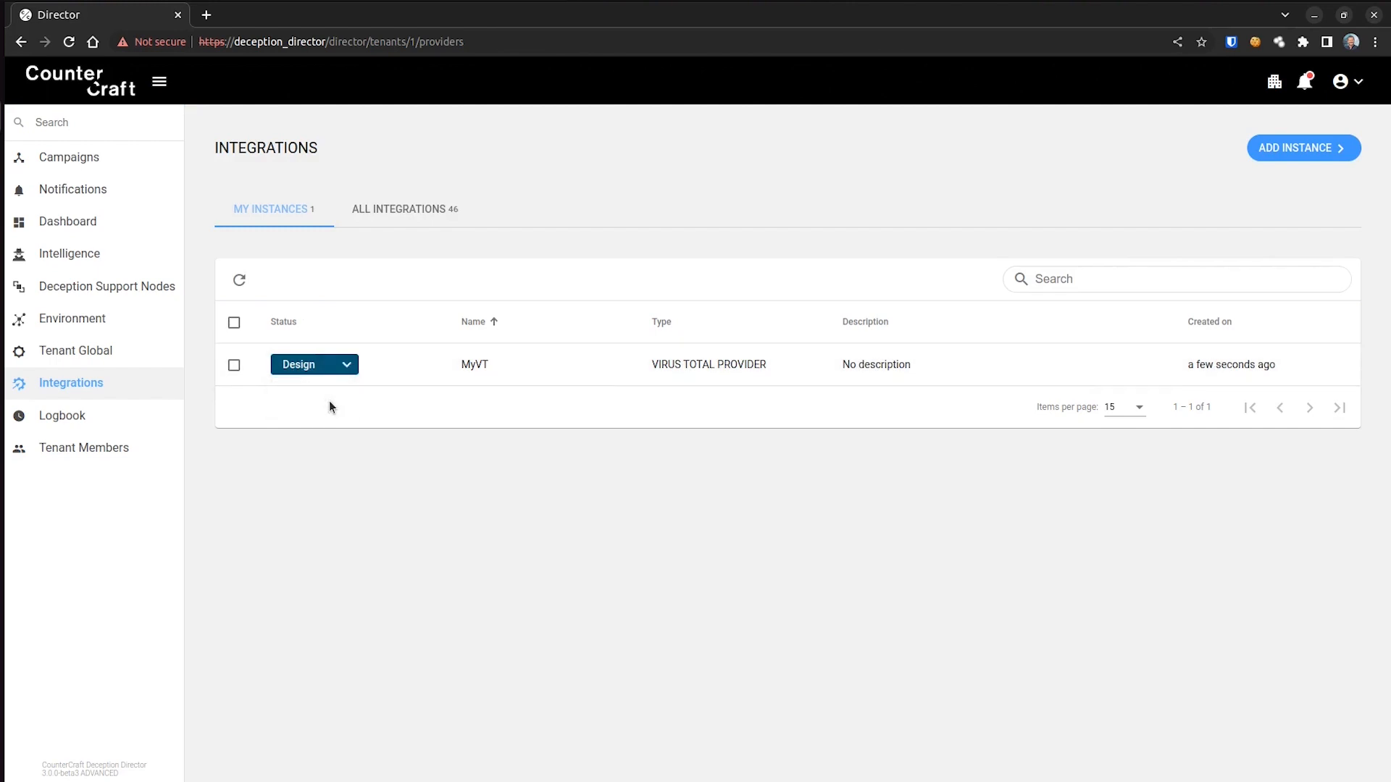